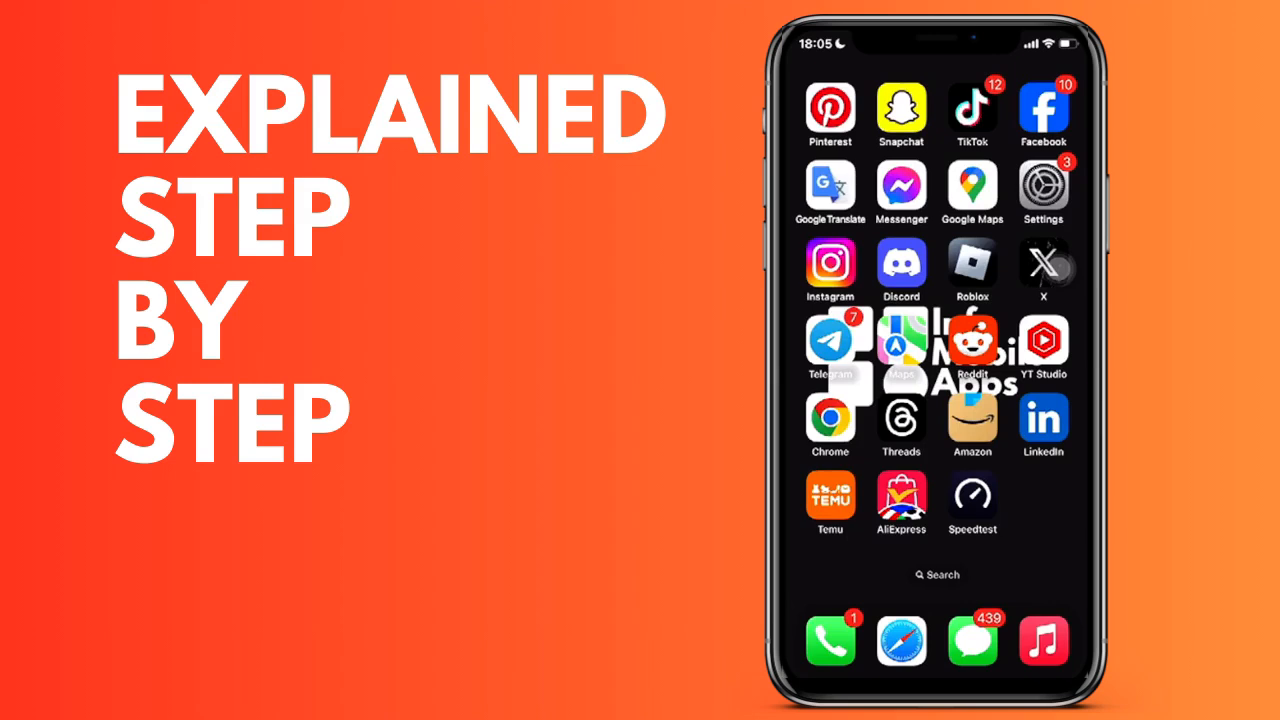
# Launch the Settings app from the Home Screen
pyautogui.click(1043, 188)
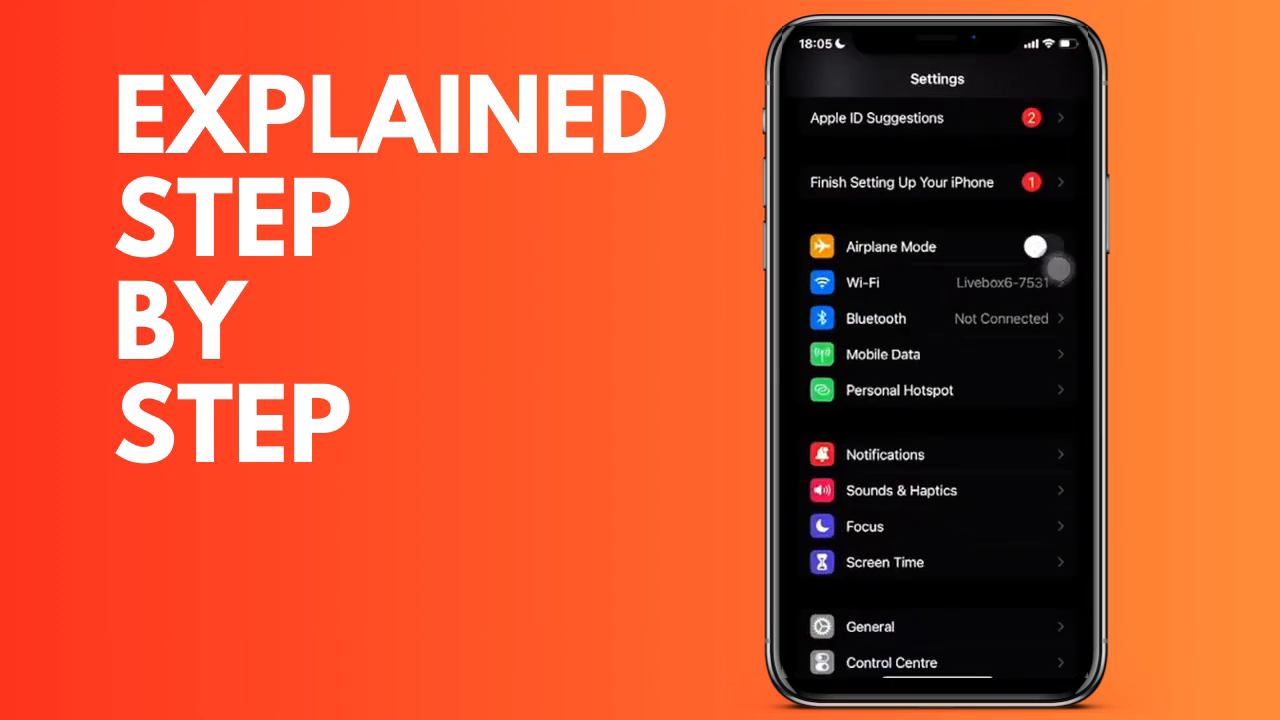
# Scroll the Settings list down to the installed apps starting with A–B
pyautogui.scroll(-3)
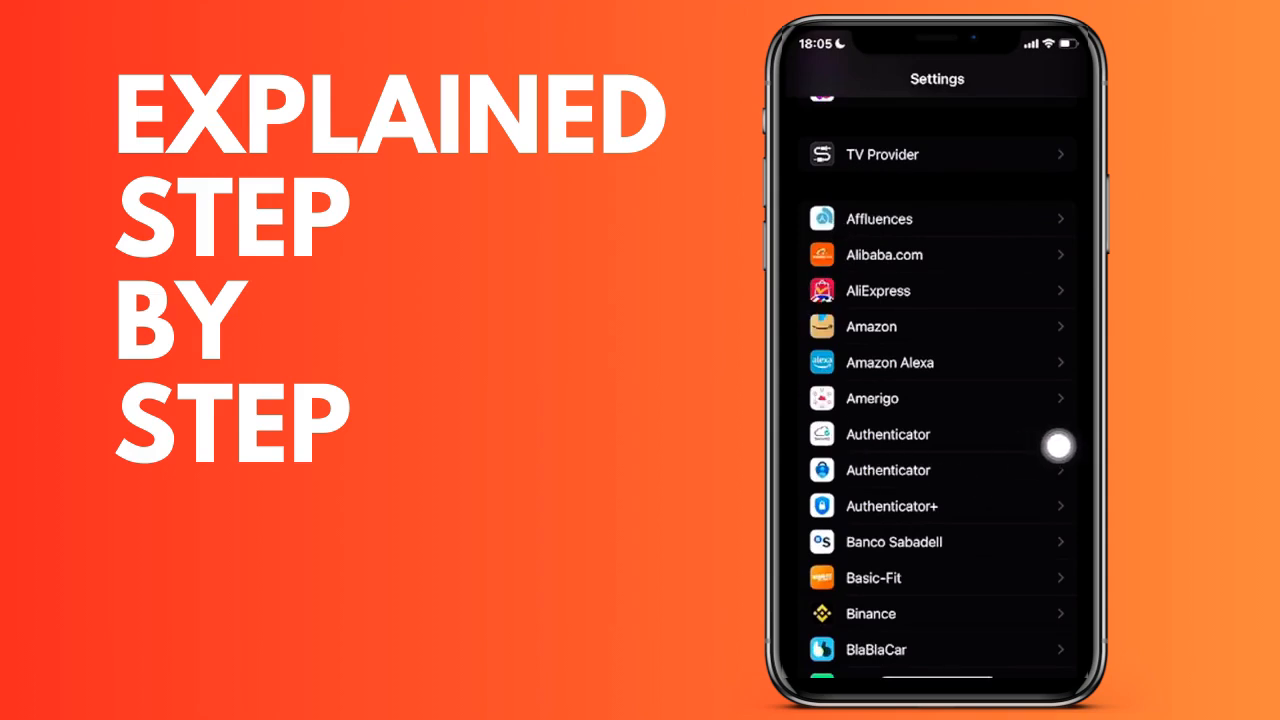
# Open Amazon Alexa's settings page and switch its Microphone toggle off
pyautogui.click(937, 362)
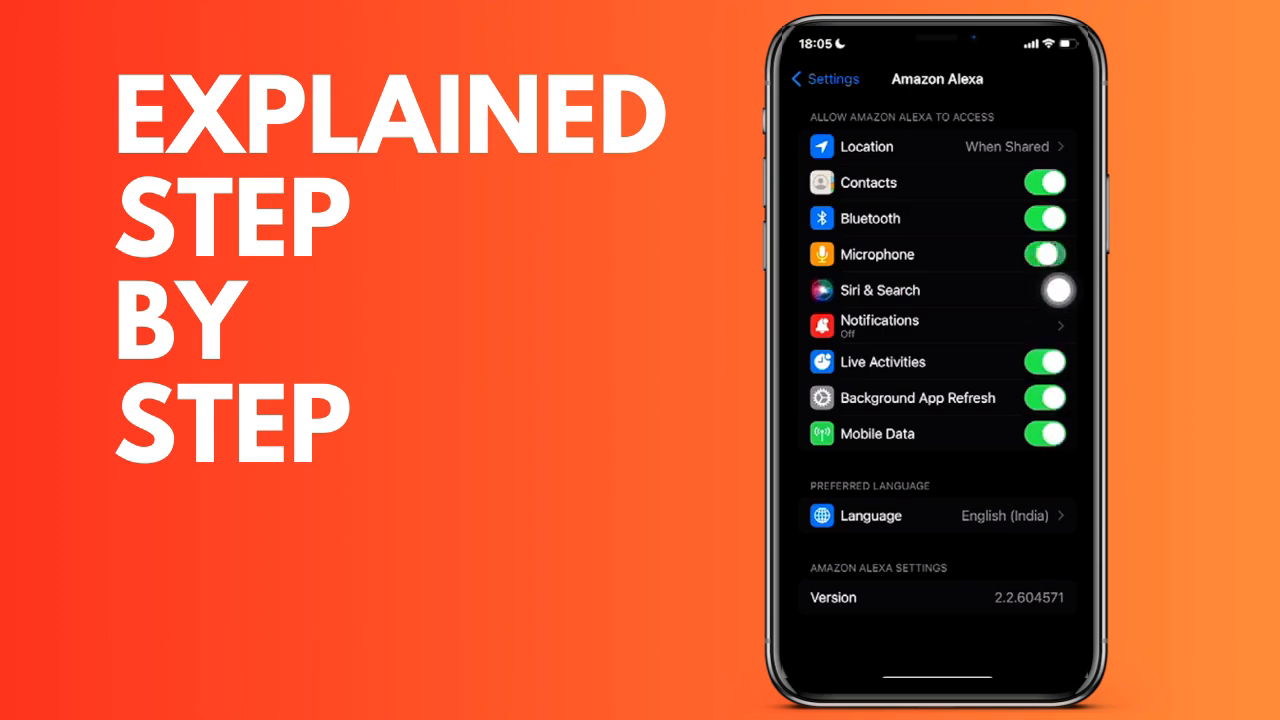
pyautogui.click(1044, 254)
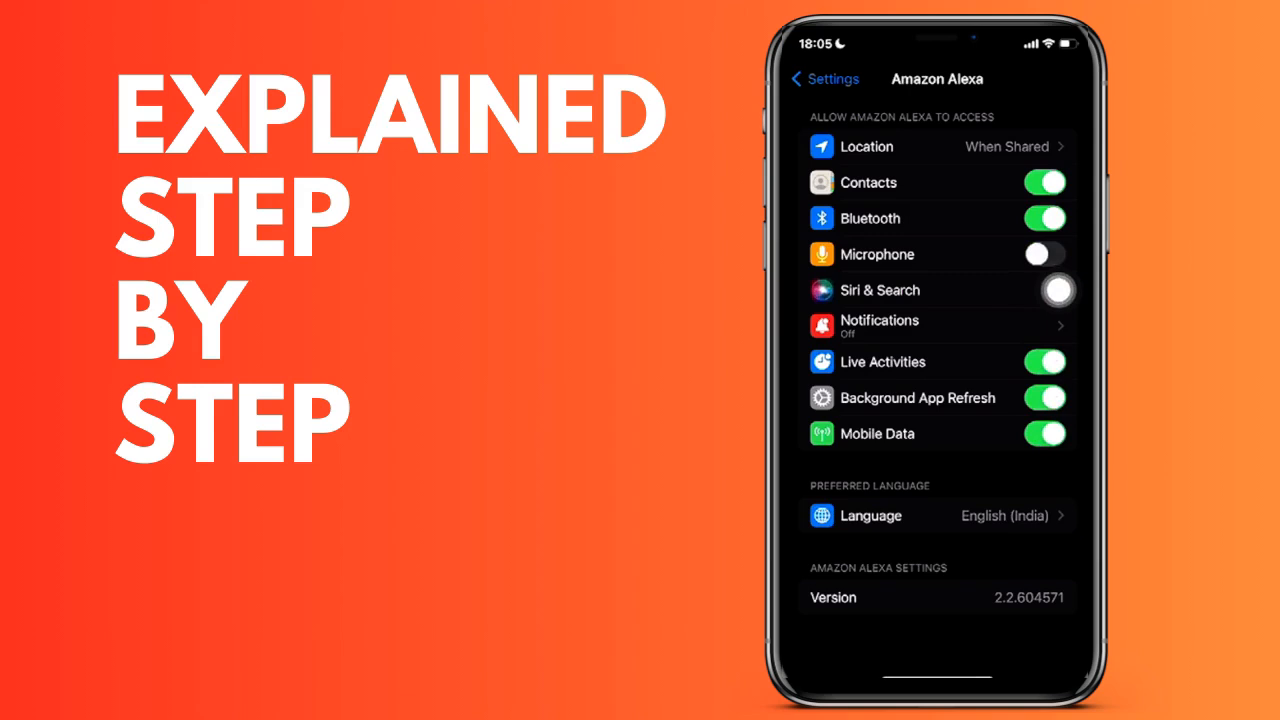